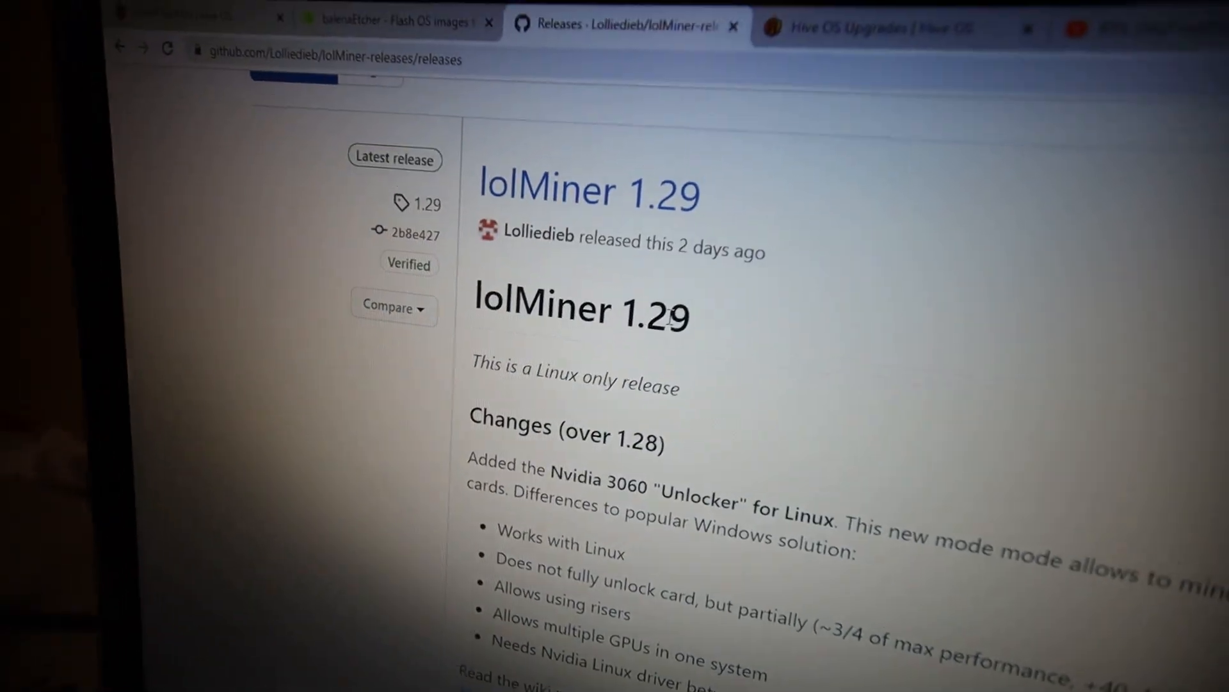
- Highlight 'for Linux' in the Nvidia 3060 Unlocker line of the lolMiner 1.29 notes
scroll(down, 3)
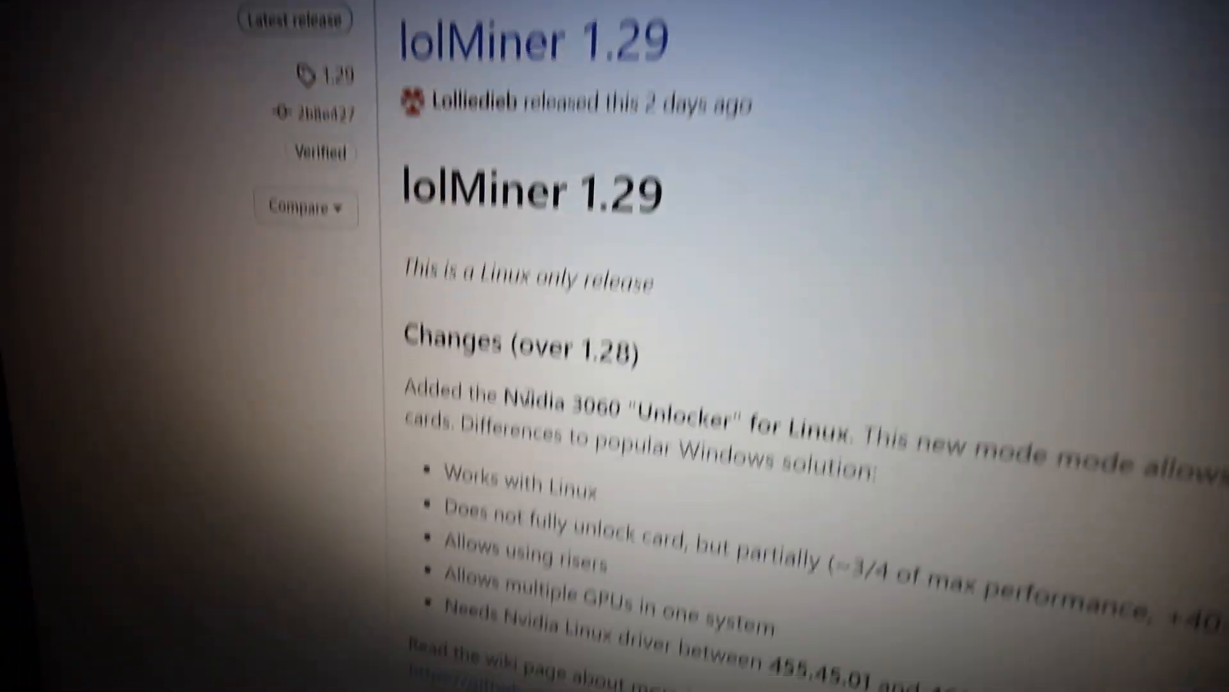
scroll(down, 3)
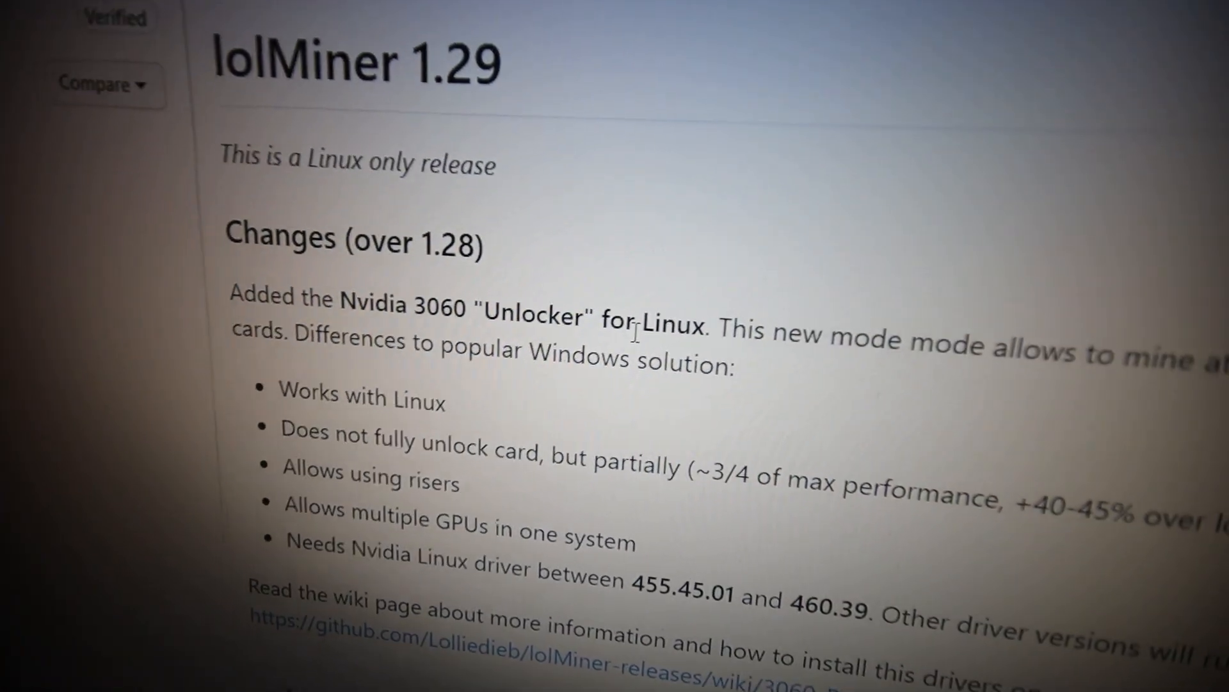
double_click(658, 310)
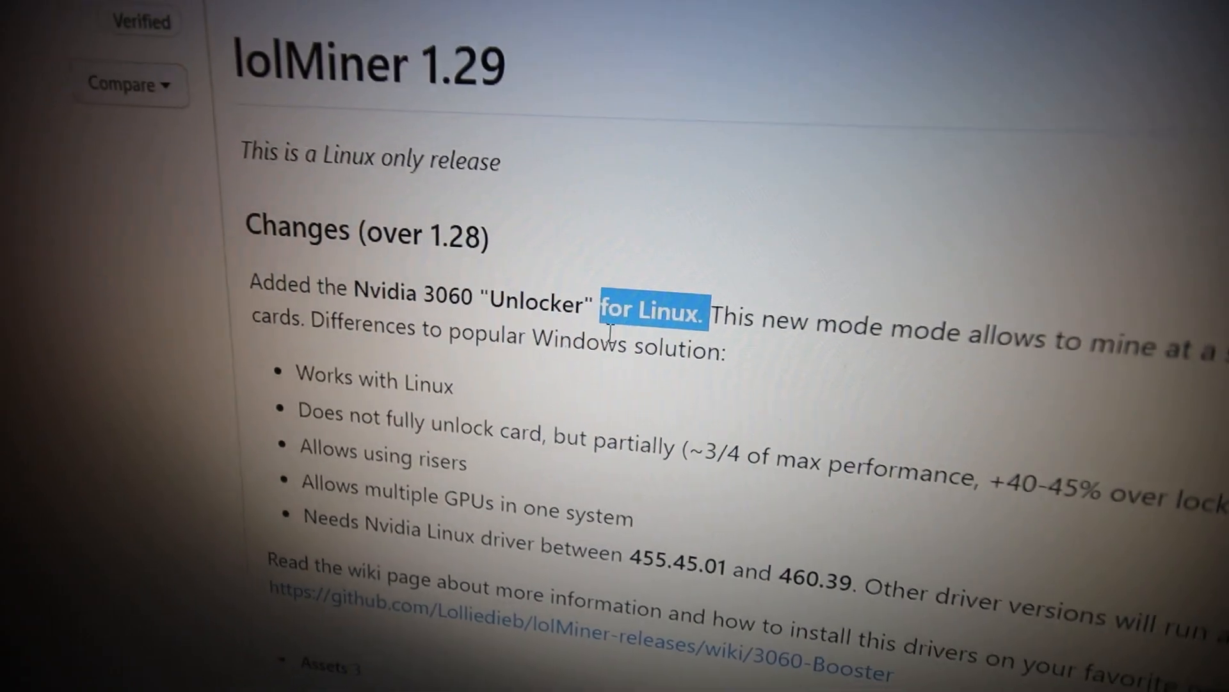